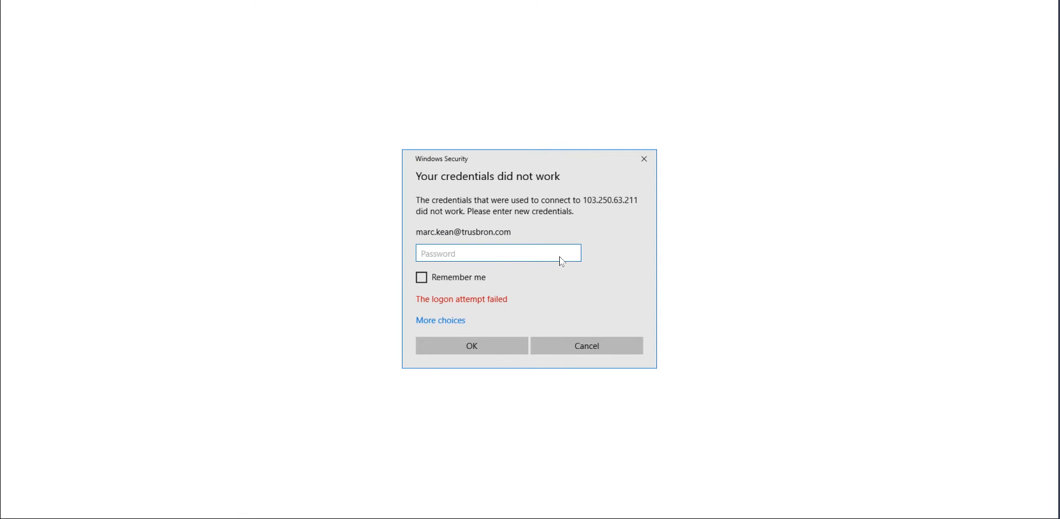
Launch Google Chrome from its desktop shortcut on the remote Windows 10 machine.
click(498, 253)
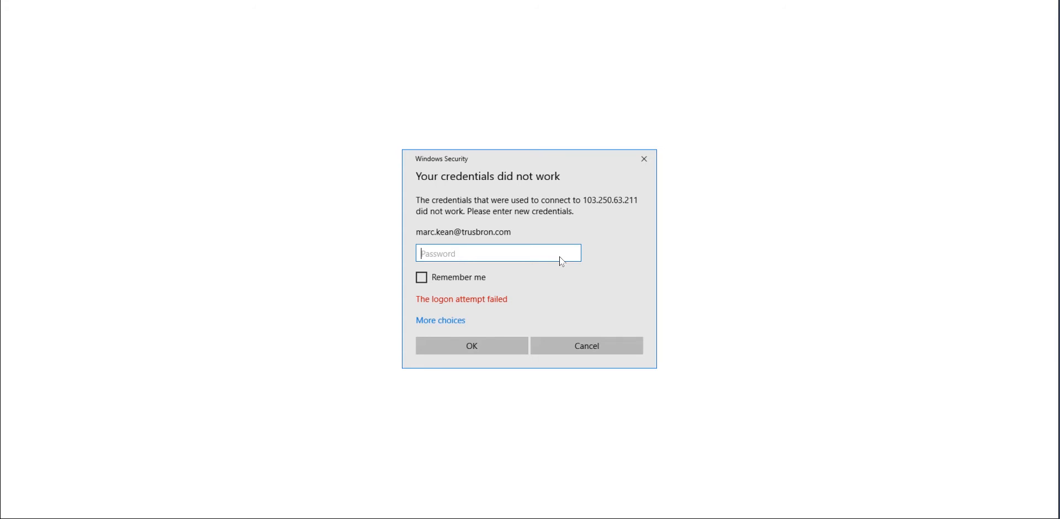
click(498, 253)
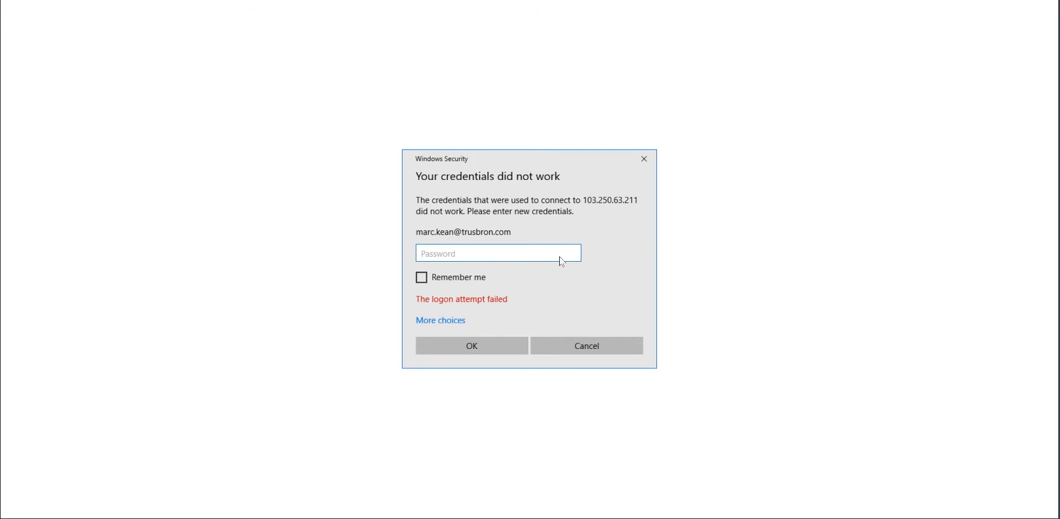
click(498, 253)
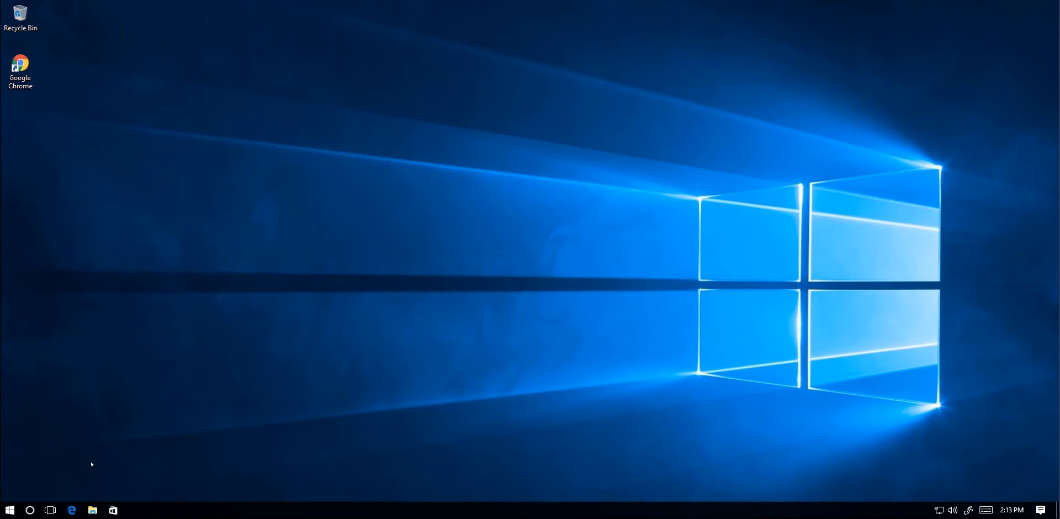
mouse_move(39, 463)
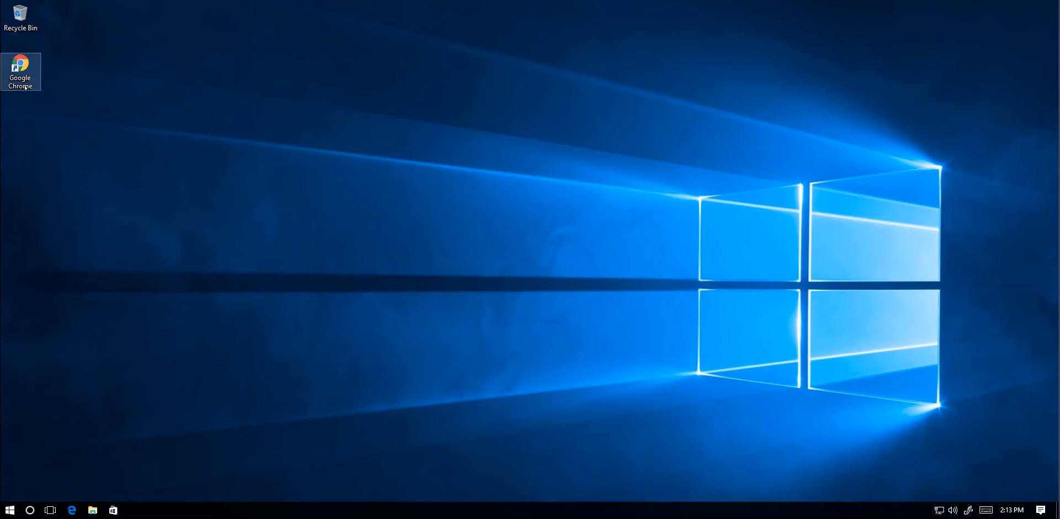
mouse_move(20, 70)
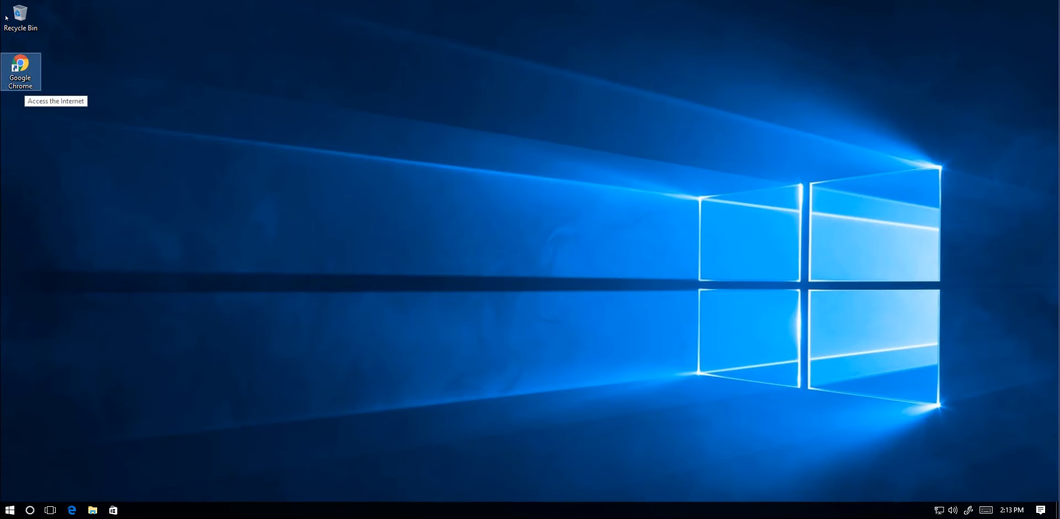
double_click(20, 71)
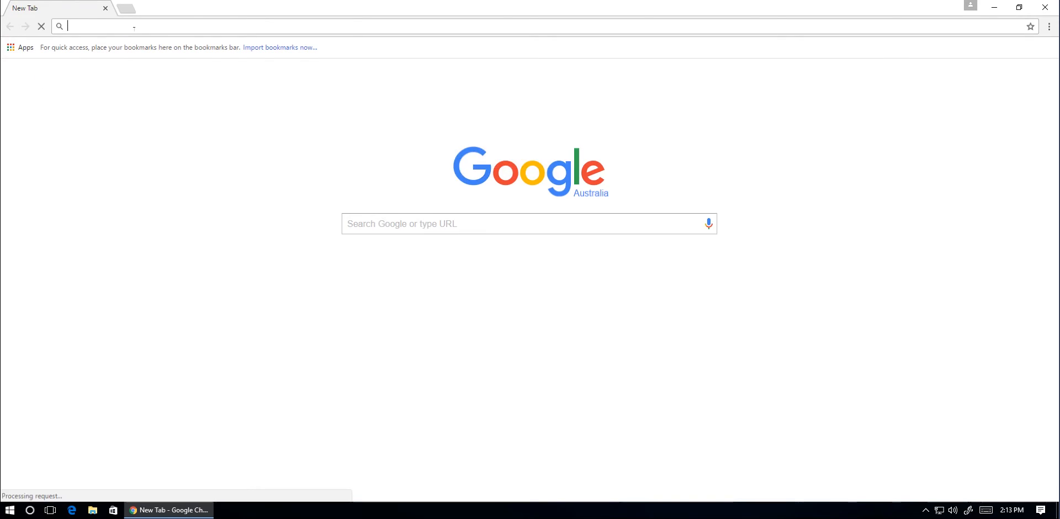
Go to outlook.office365.com to reach the Office 365 sign-in page.
text(outlook.office365.com)
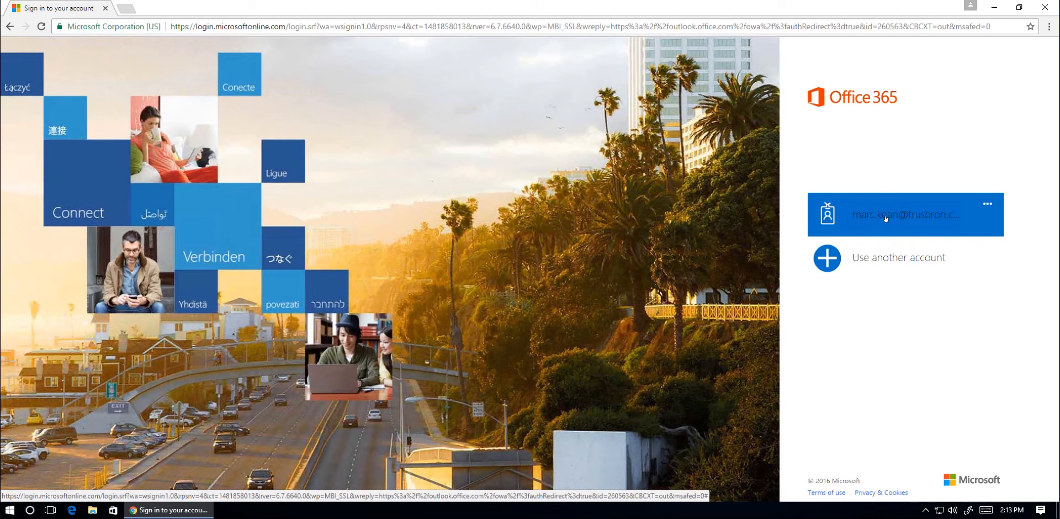
Choose the existing work account tile and let single sign-on open the Outlook mailbox.
click(904, 214)
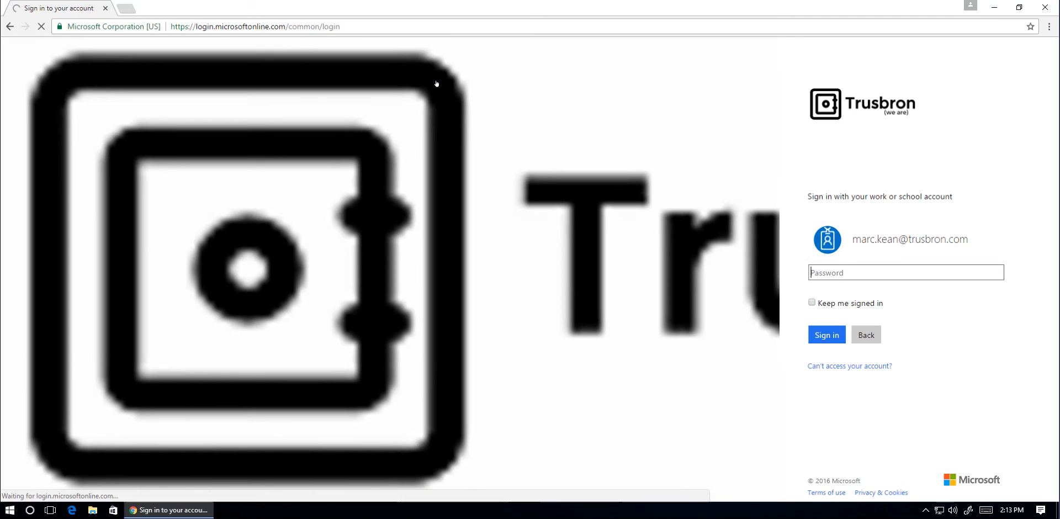
click(825, 334)
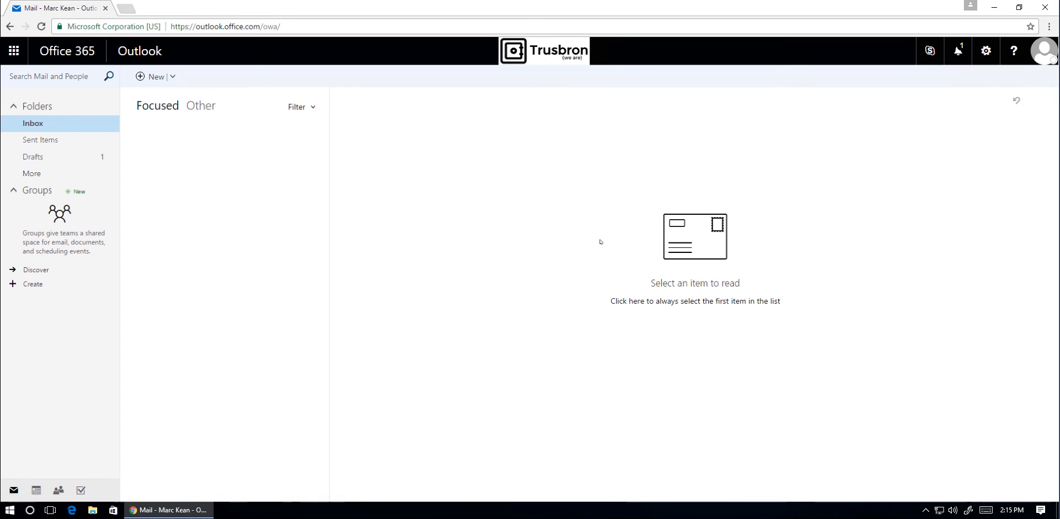
mouse_move(760, 358)
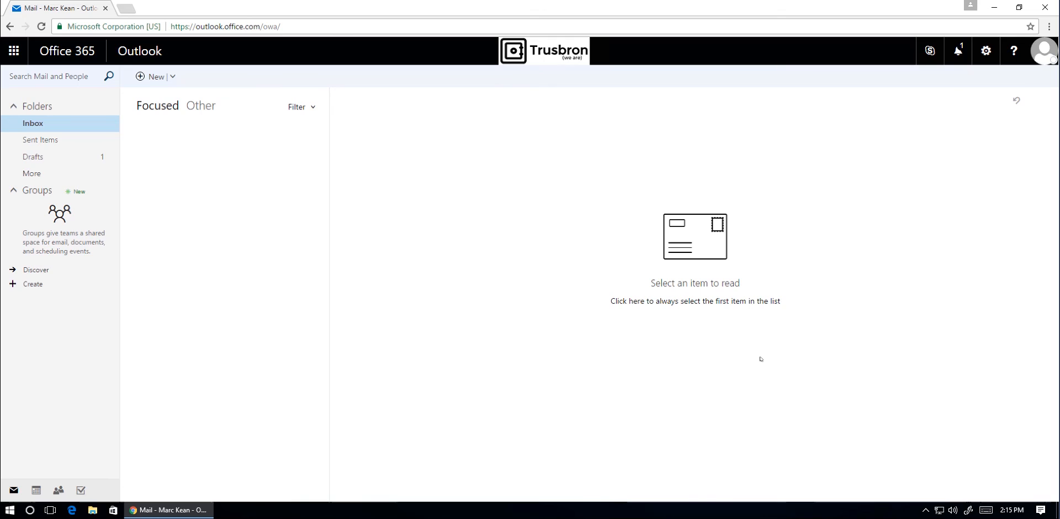
mouse_move(760, 359)
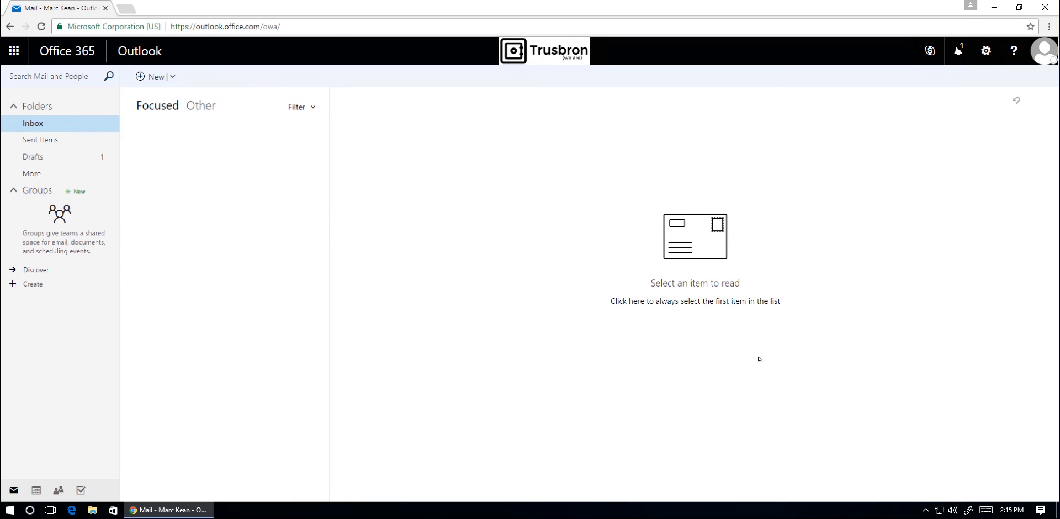